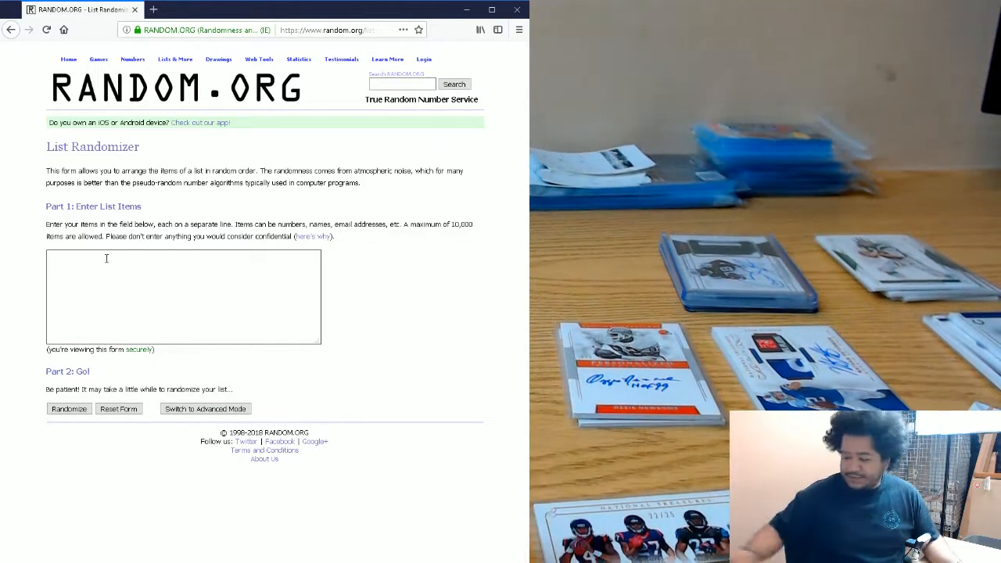
Step: Enter texans, texans, jaguars, jaguars on separate lines and randomize the list
text(texa)
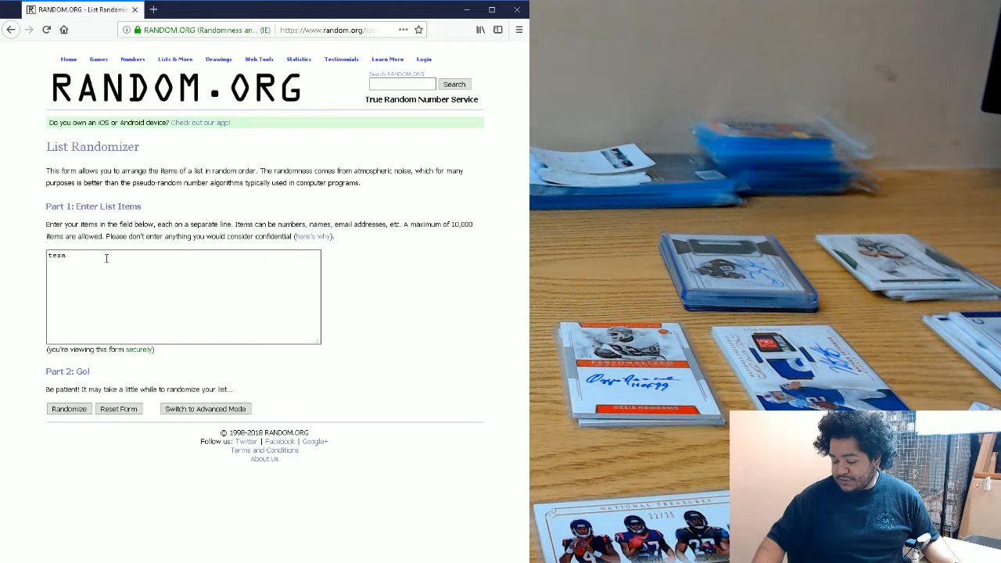
text(texans)
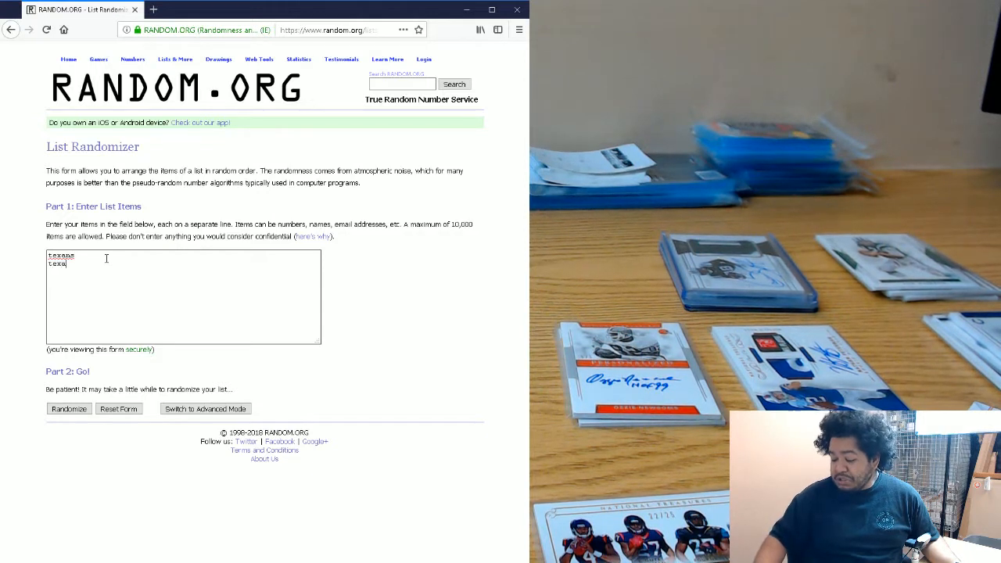
text(ns)
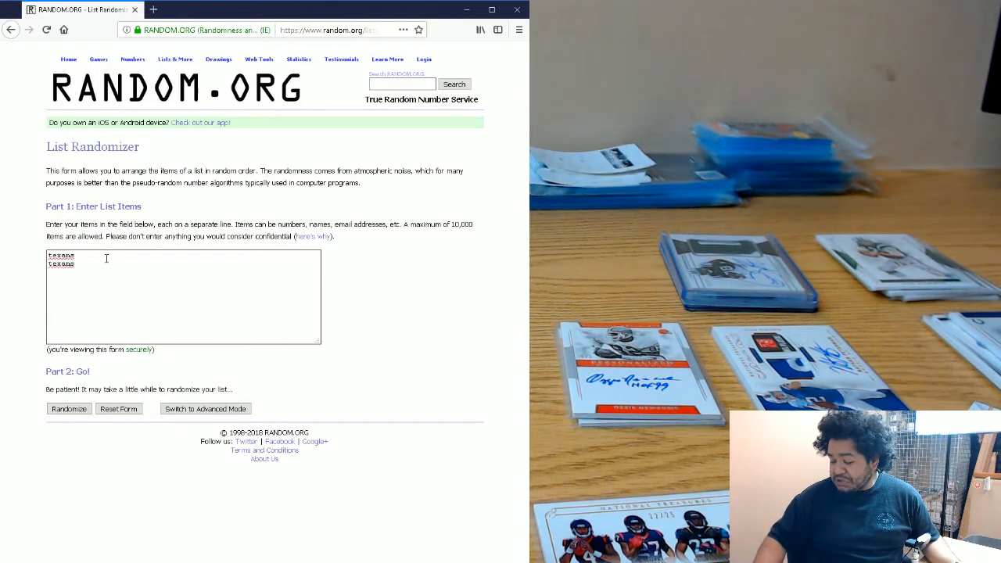
text(jaguars)
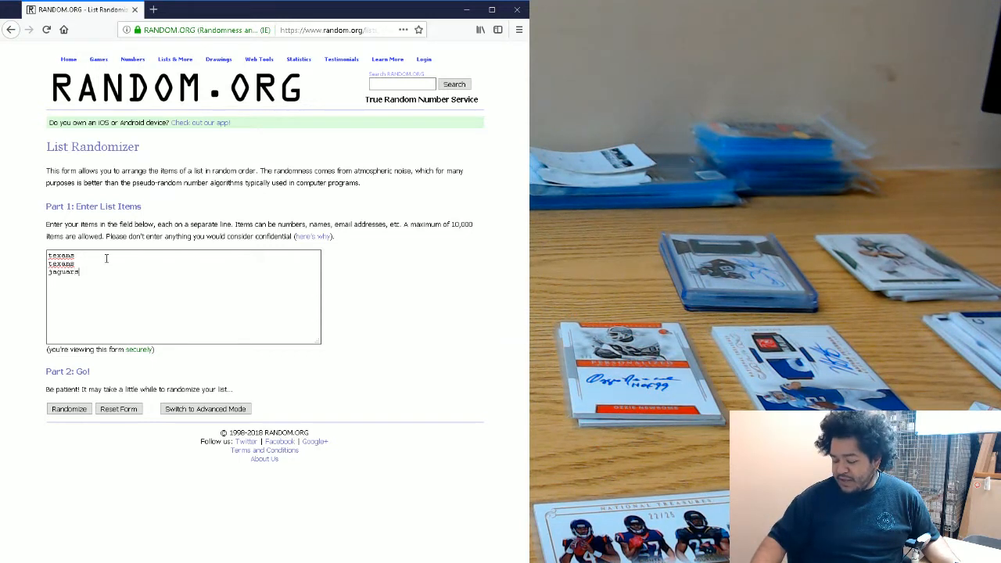
text(jaguars)
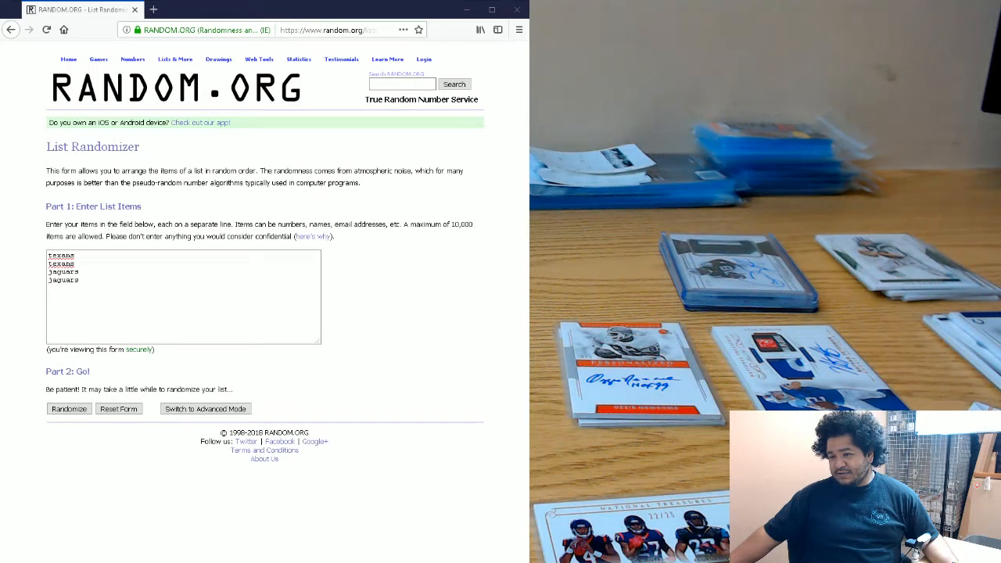
click(68, 408)
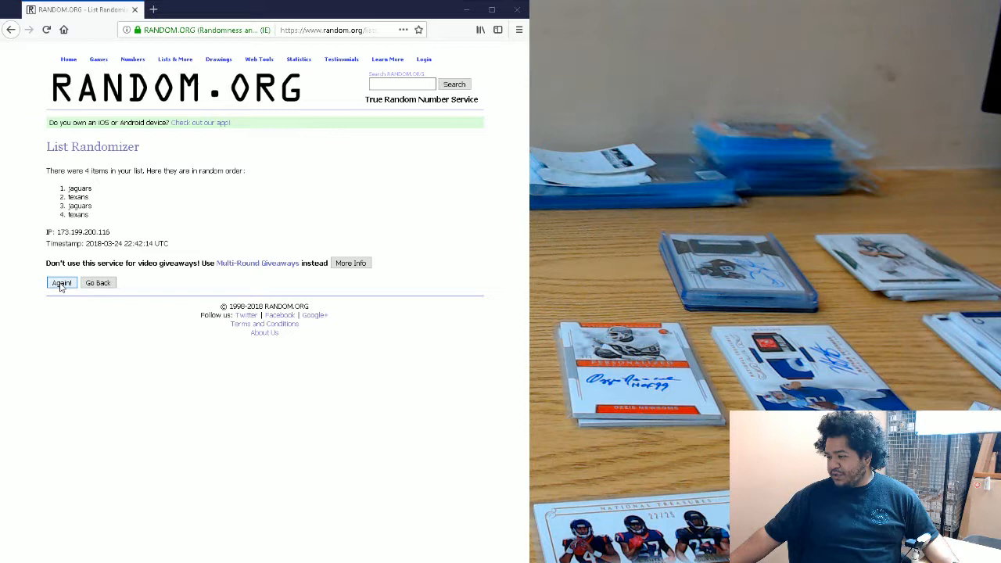
Step: Reshuffle the texans/jaguars list three more times and highlight top entry jaguars as winner
click(61, 282)
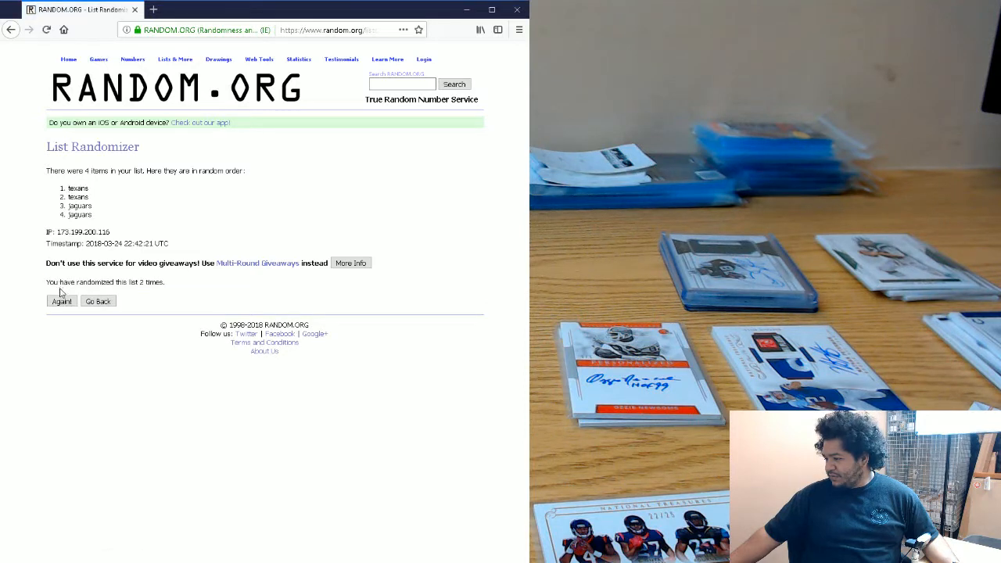
click(61, 301)
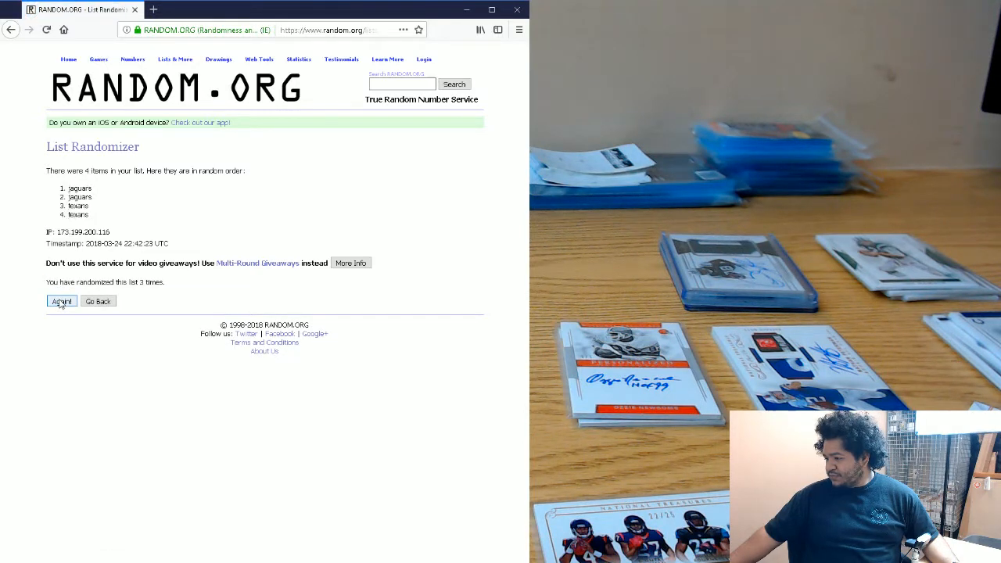
click(61, 301)
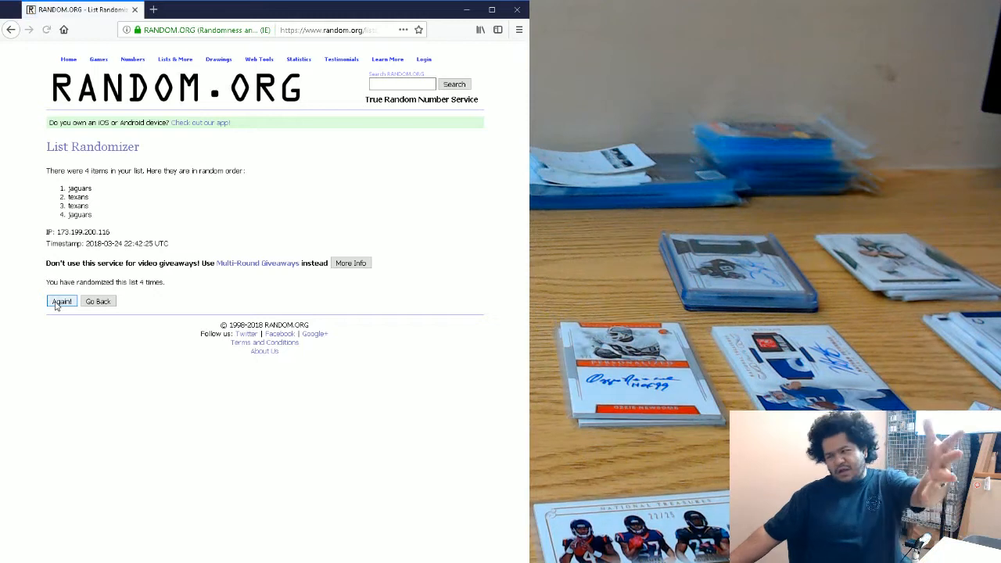
double_click(79, 187)
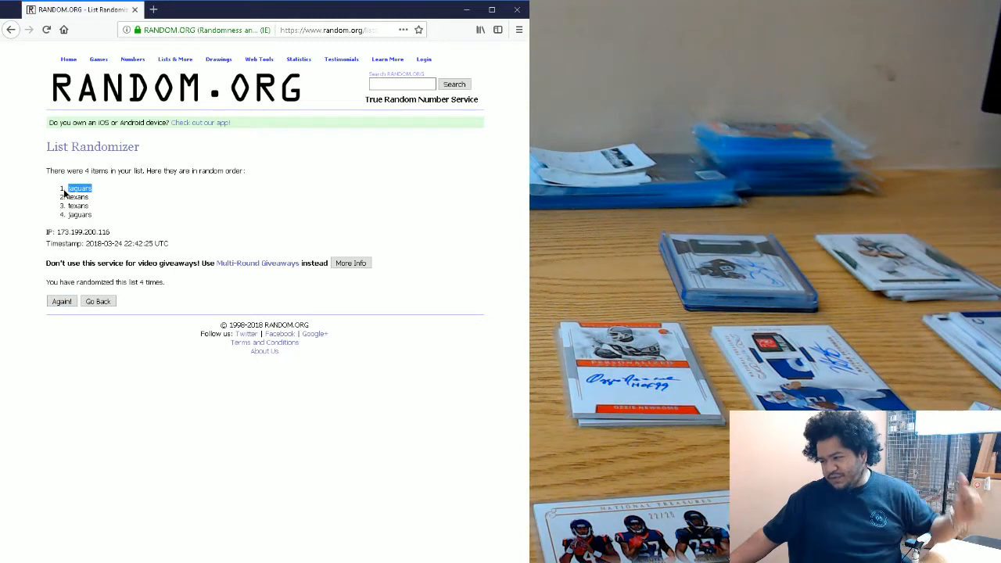
mouse_move(120, 197)
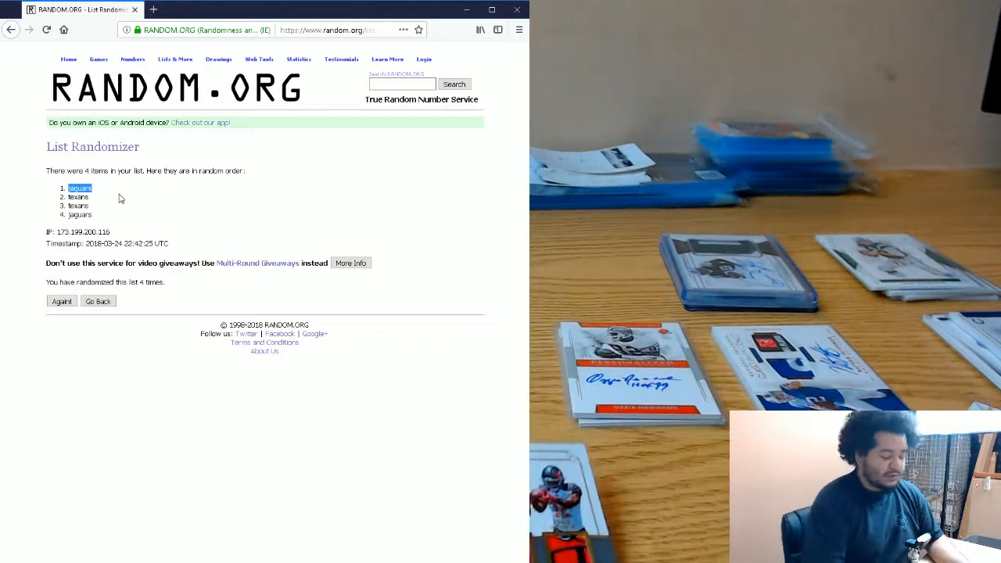
Step: Open a blank List Randomizer, enter panthers, panthers, bucs, bucs, and randomize
click(175, 59)
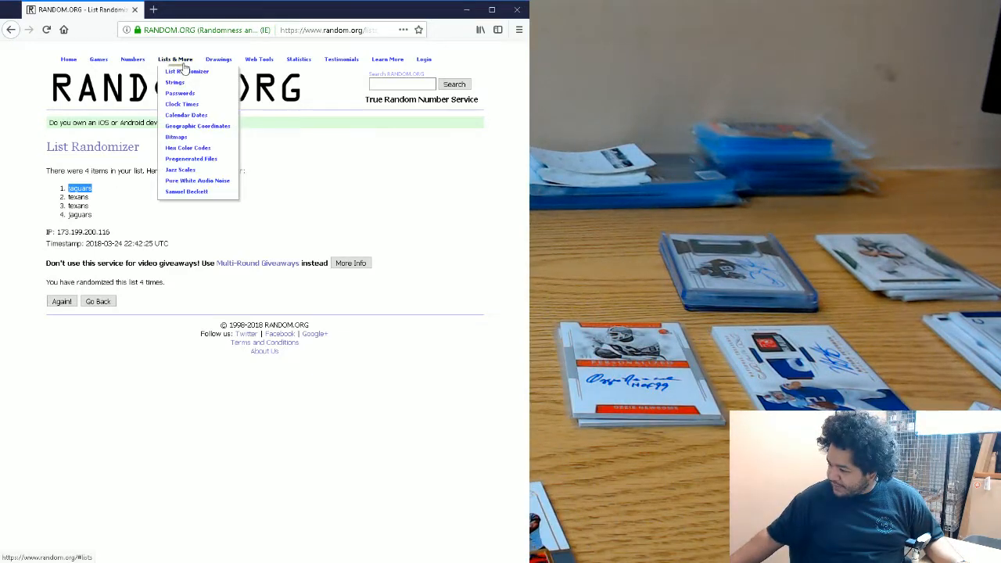
click(185, 71)
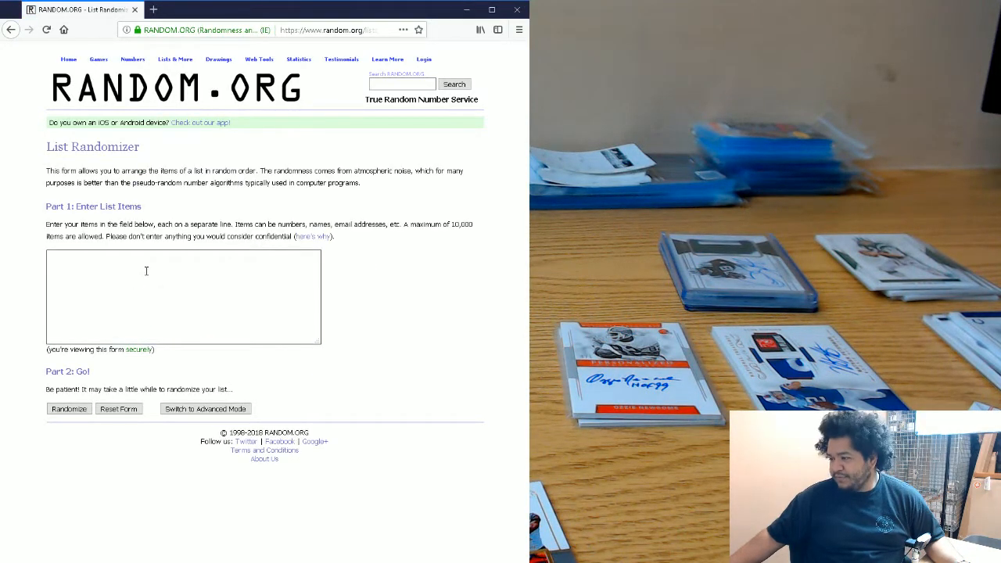
text(panth)
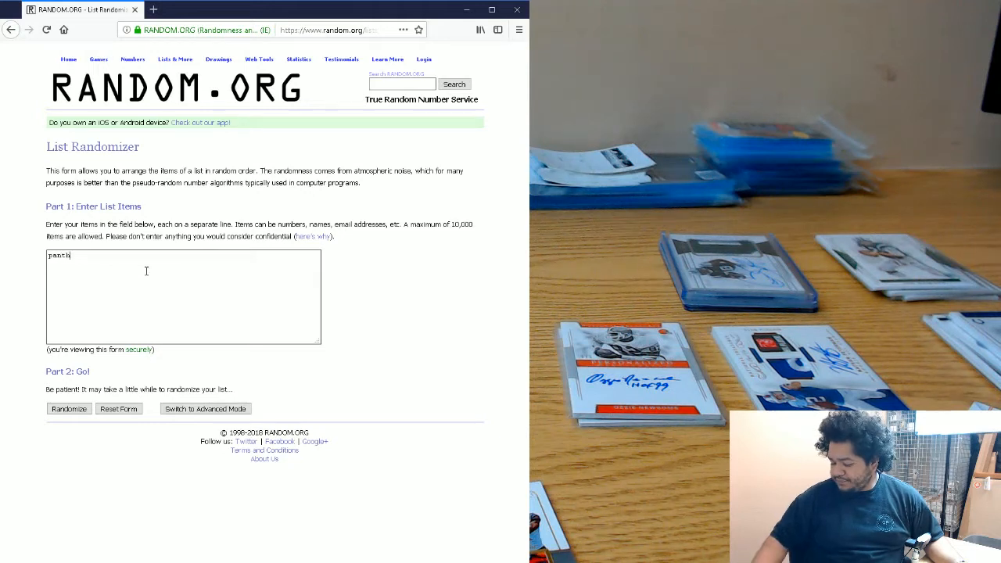
text(ers)
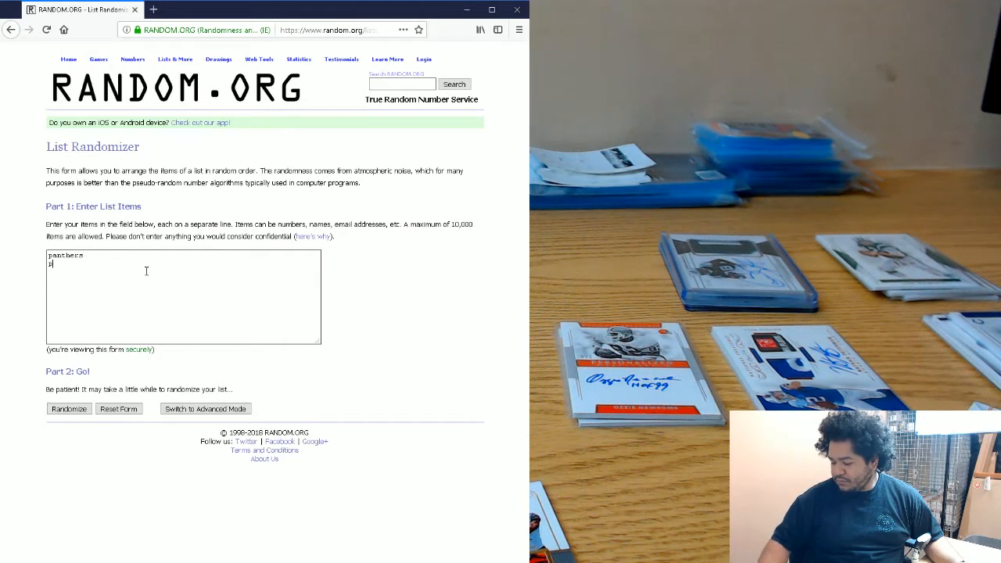
text(anther)
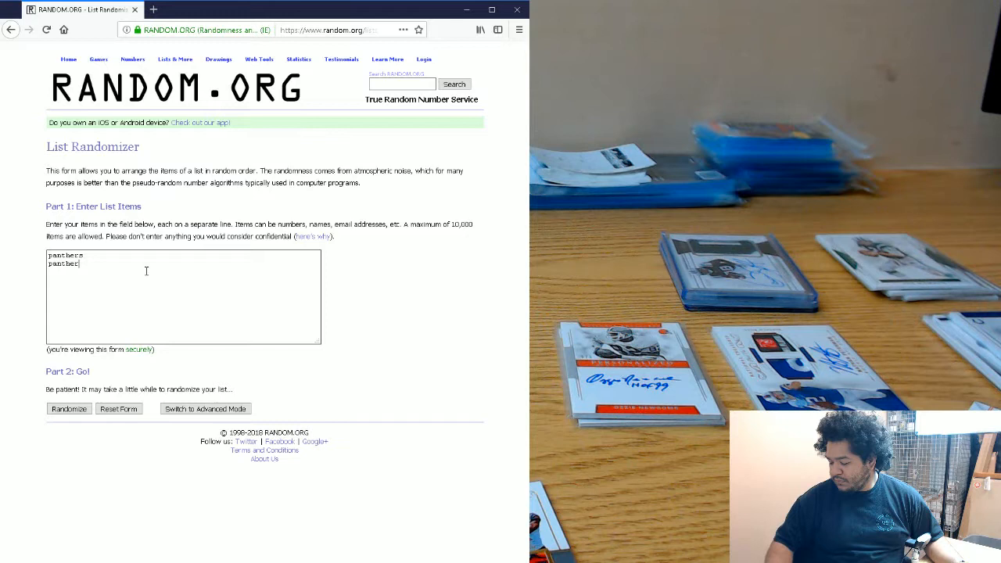
text(s)
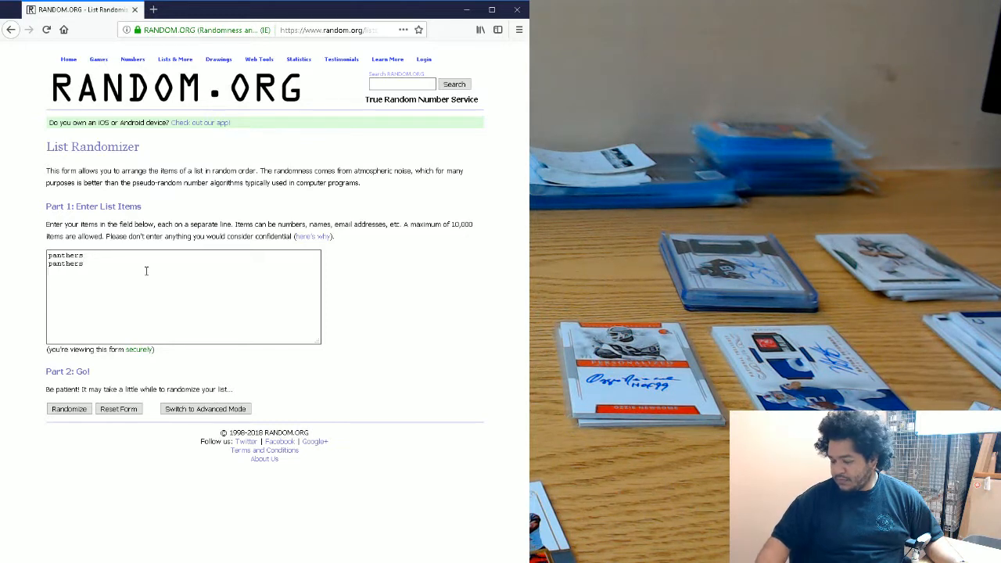
text(bucs)
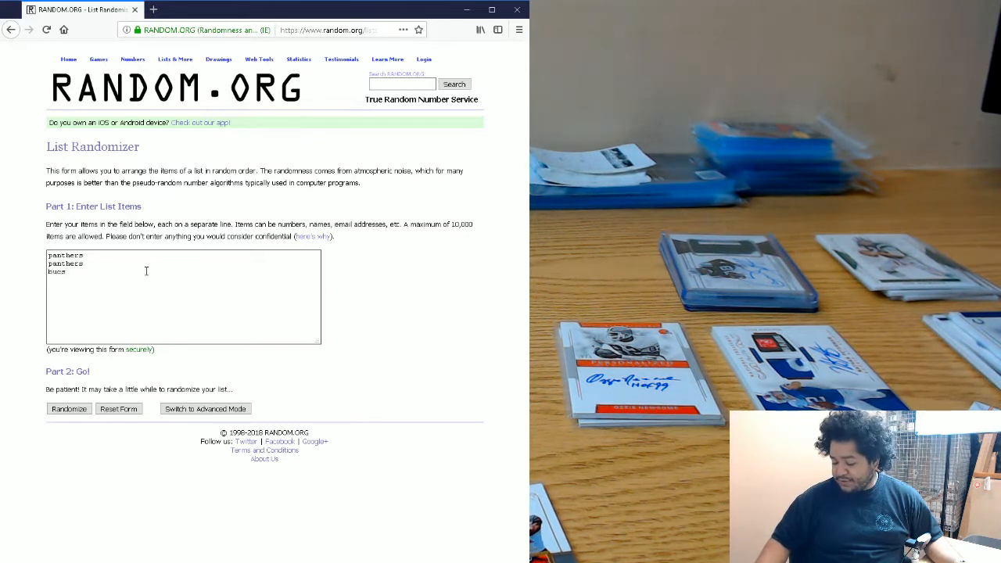
text(bucs)
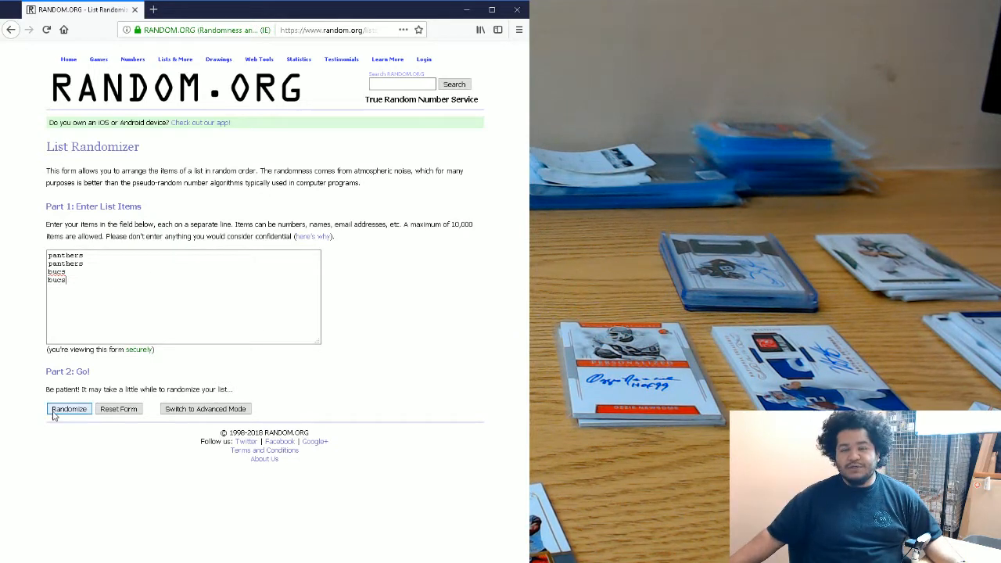
click(68, 408)
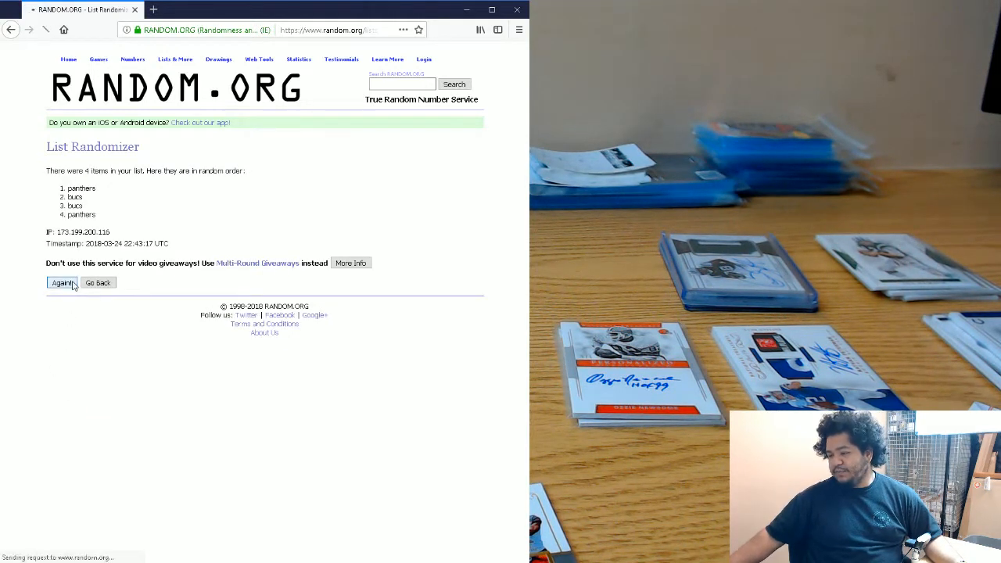
Step: Reshuffle the panthers/bucs list twice more, then start a new bucs and jets list
click(63, 283)
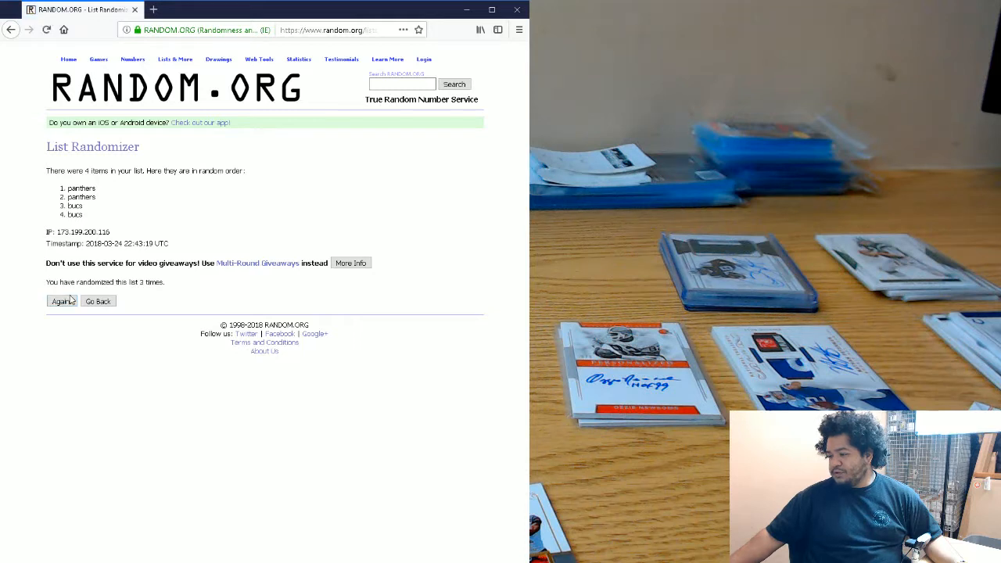
click(62, 301)
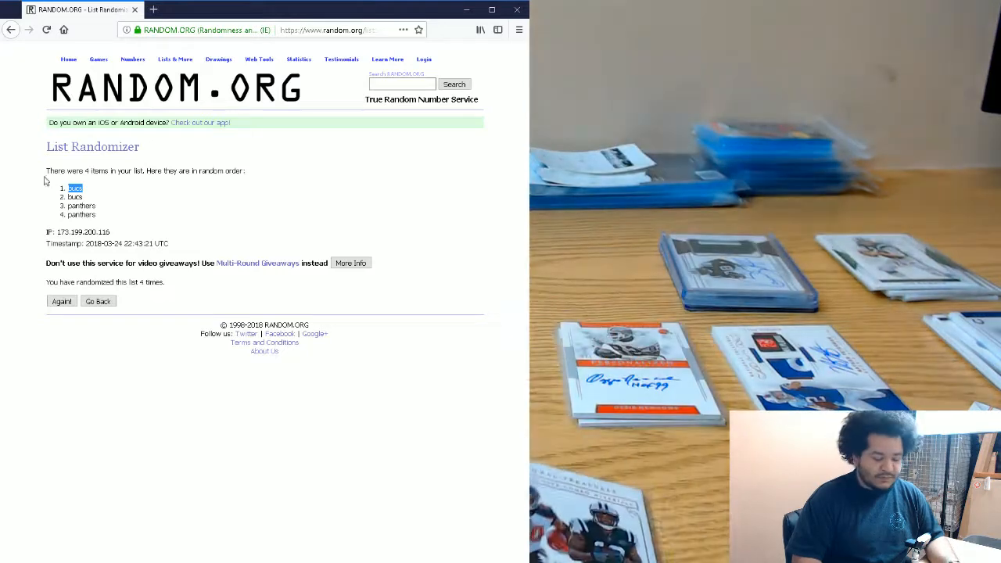
click(97, 300)
text(jets)
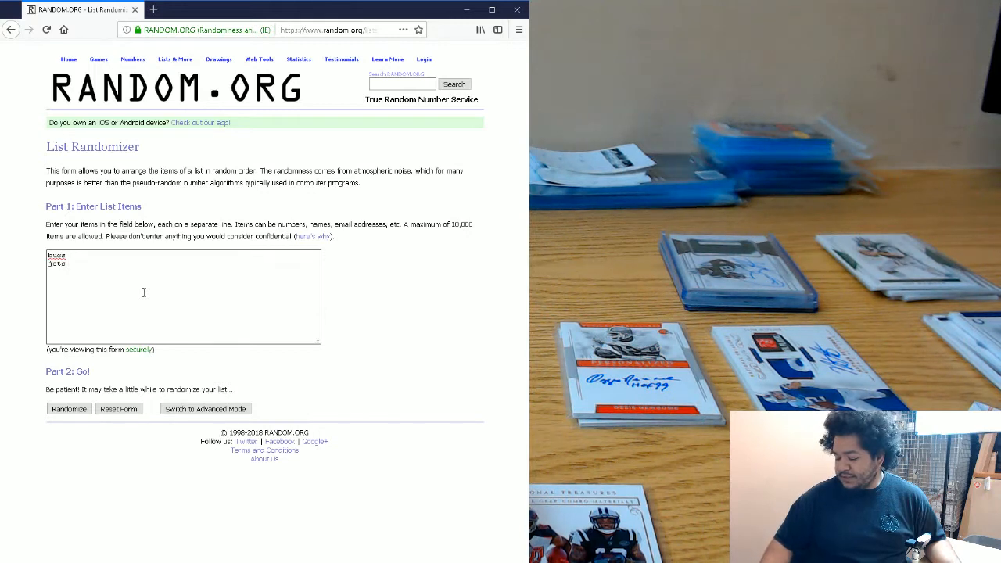
Step: Randomize the bucs/jets list and reshuffle it three more times, ending with bucs on top
click(68, 408)
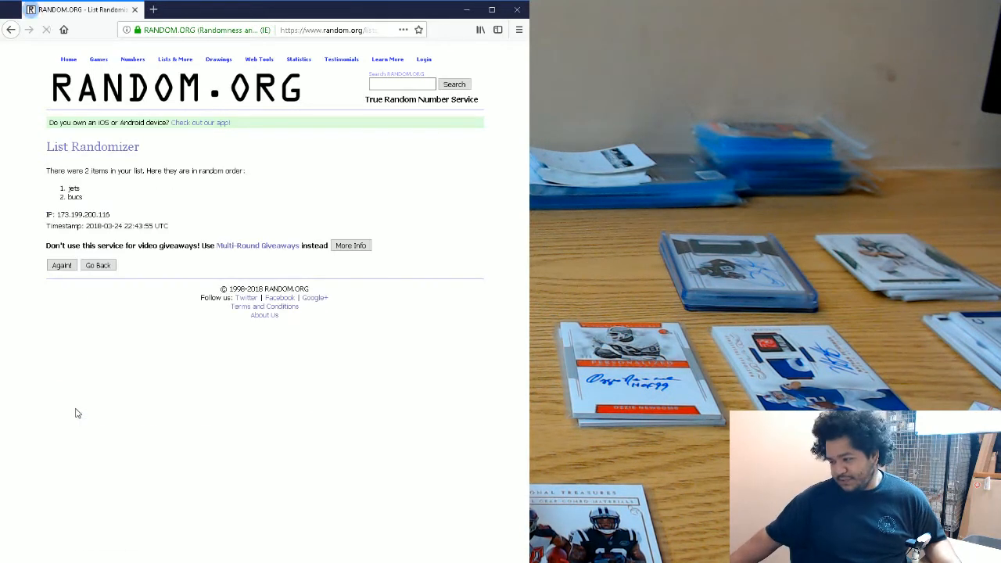
click(61, 264)
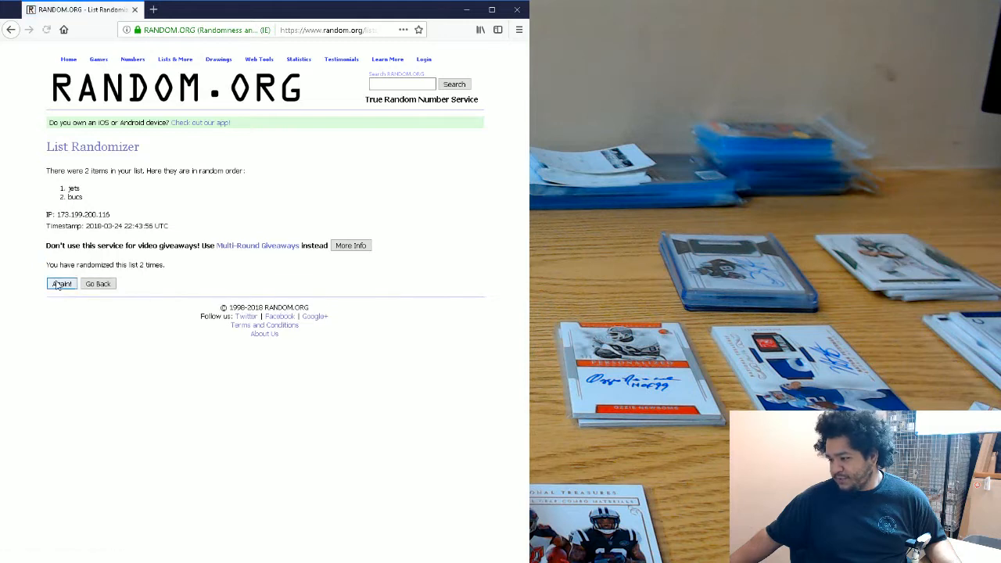
click(61, 283)
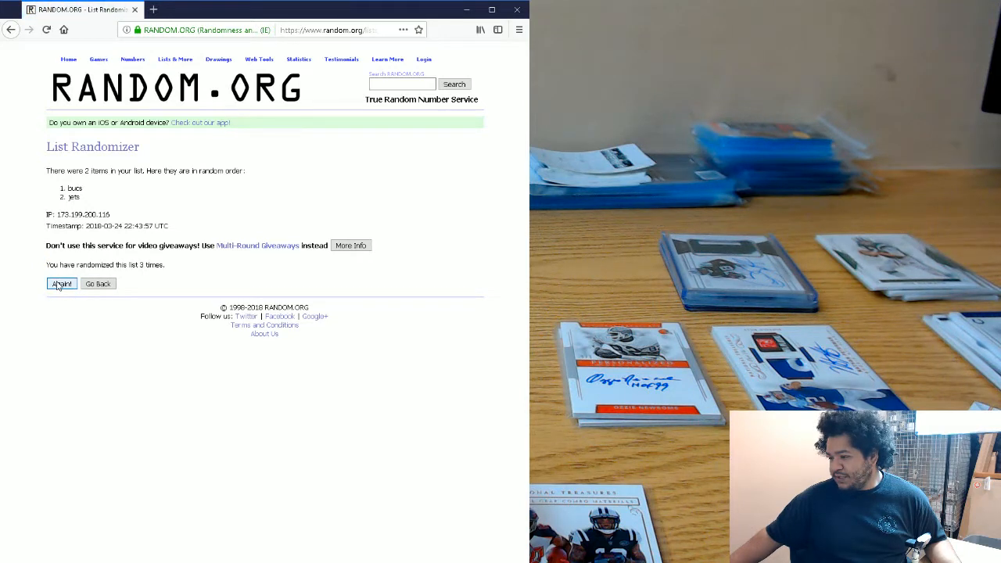
click(61, 283)
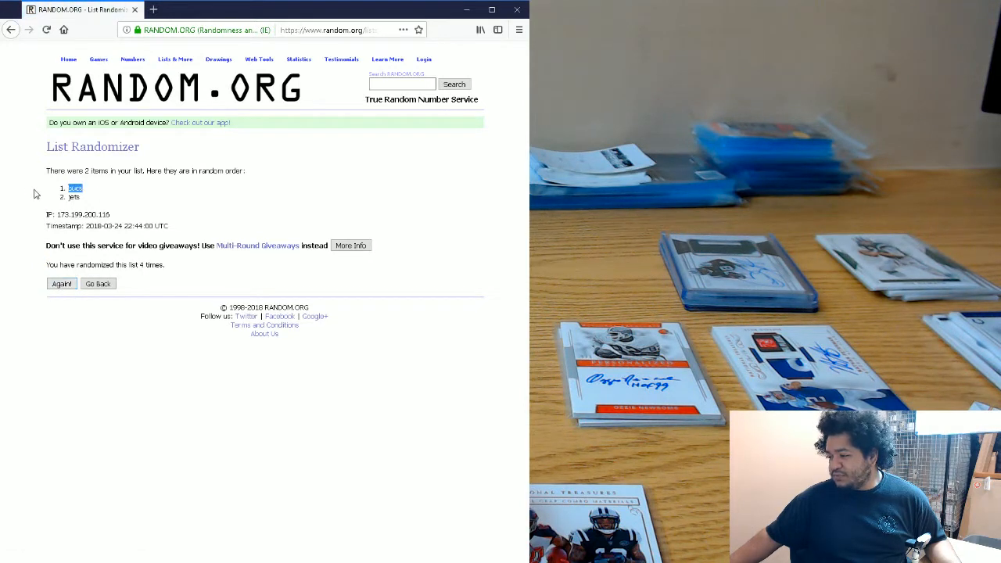